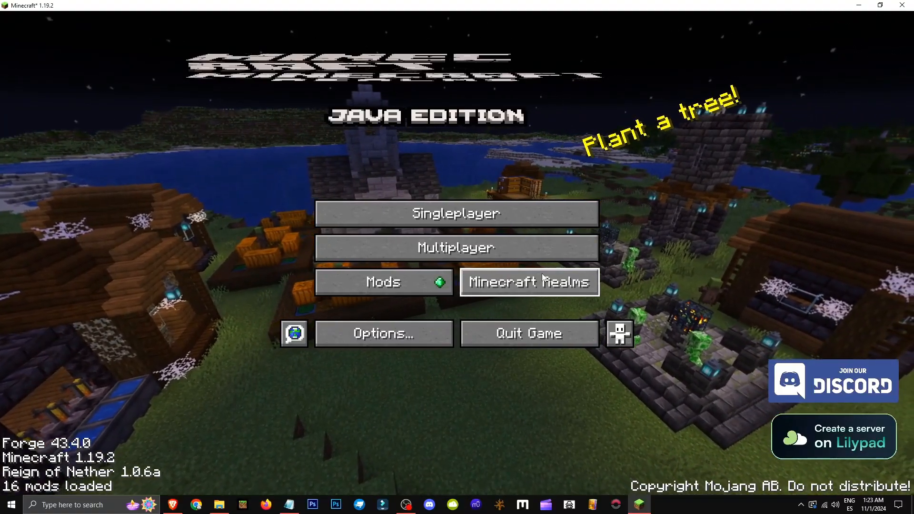
Step: Start a new singleplayer world and view its selected data packs
click(456, 213)
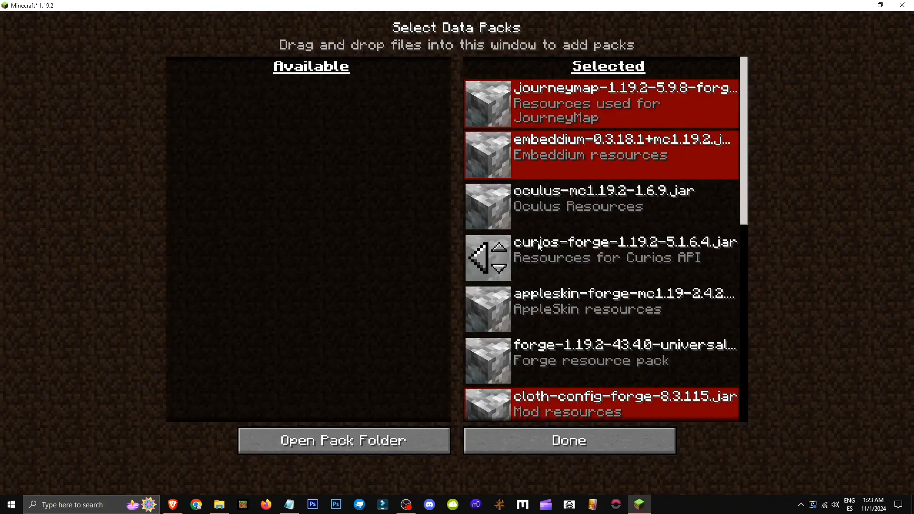
Step: Confirm the data packs, switch game mode to Creative, and generate the world
click(343, 440)
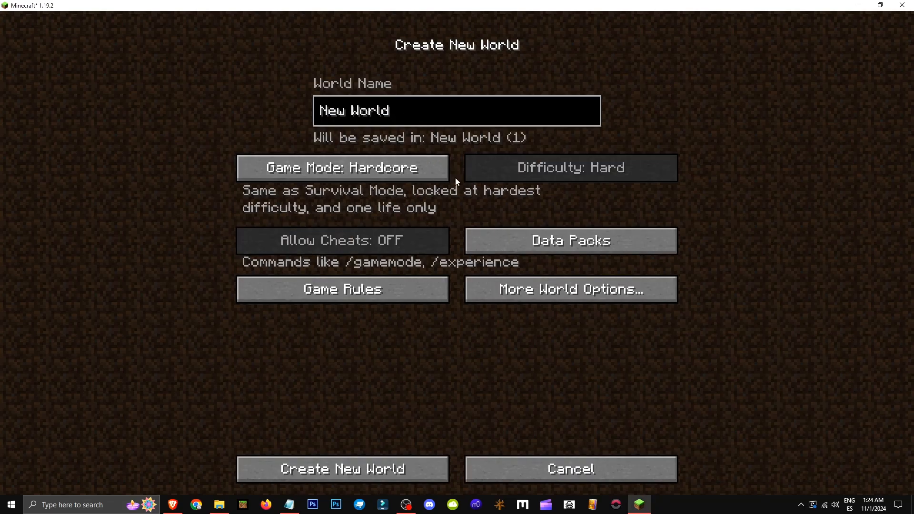
click(343, 168)
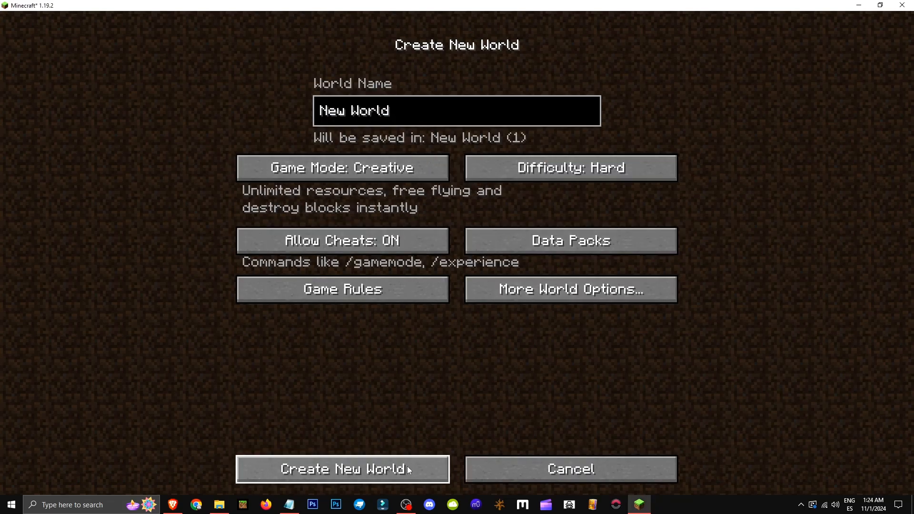
click(343, 469)
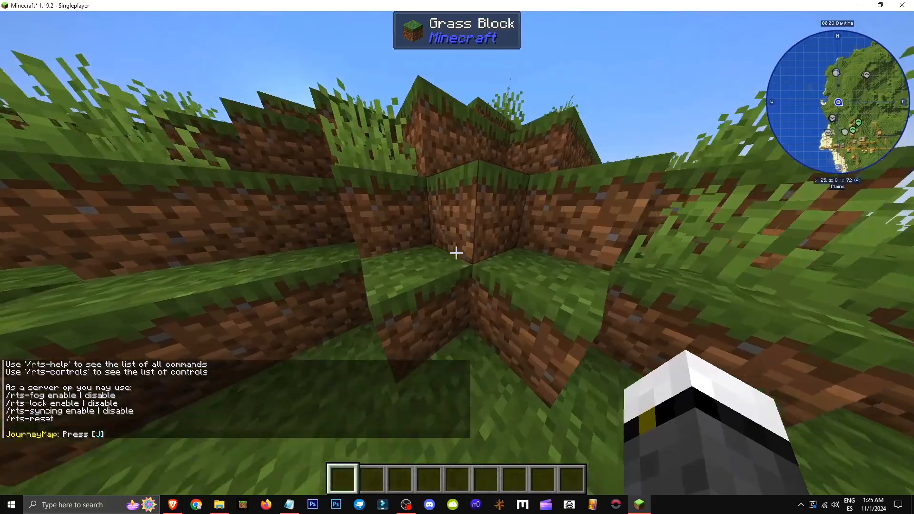